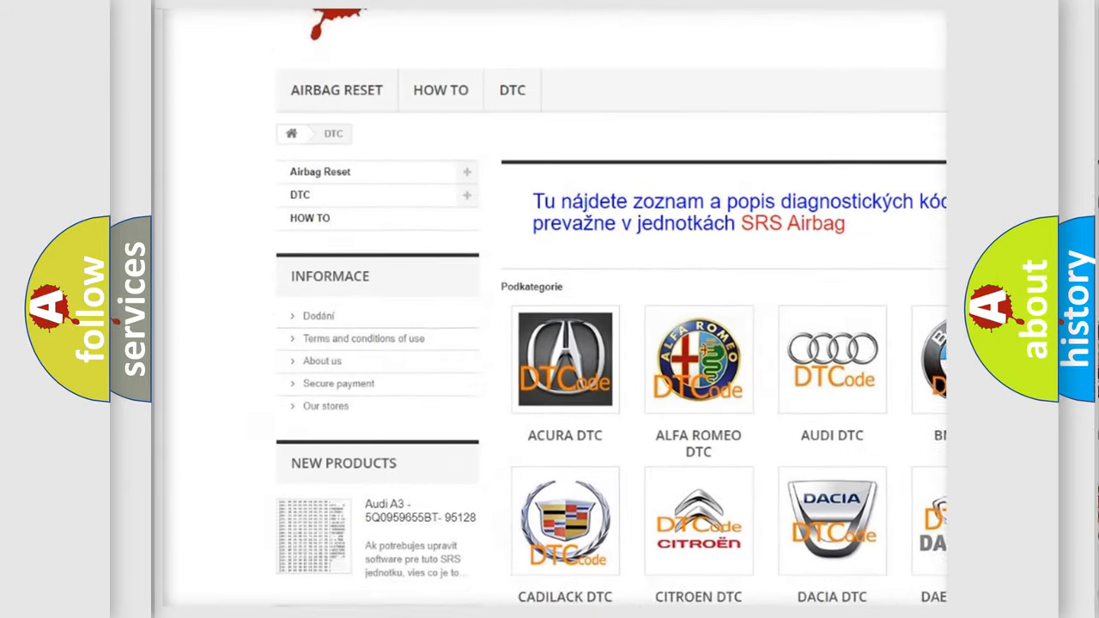
{"action": "scroll", "scroll_direction": "down", "scroll_amount": 3}
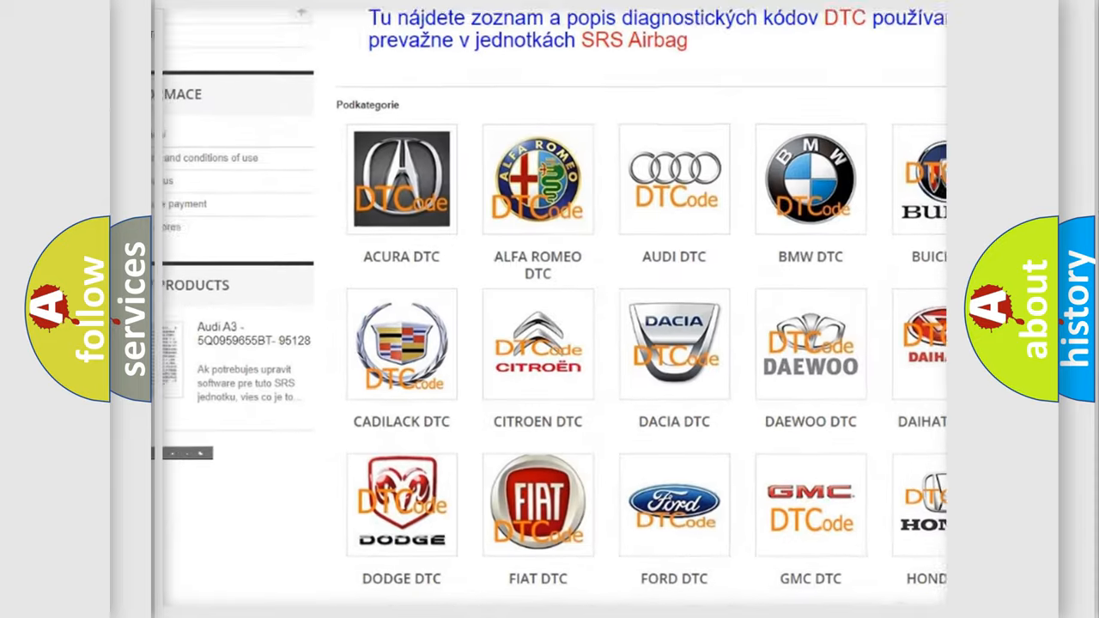
{"action": "scroll", "scroll_direction": "down", "scroll_amount": 3}
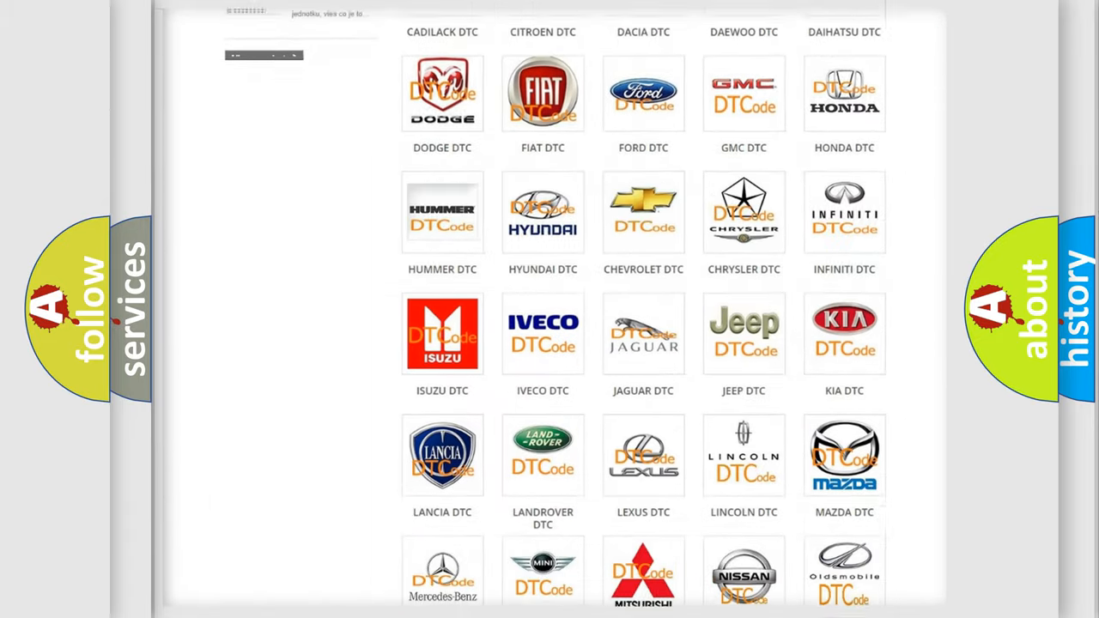
{"action": "scroll", "scroll_direction": "down", "scroll_amount": 3}
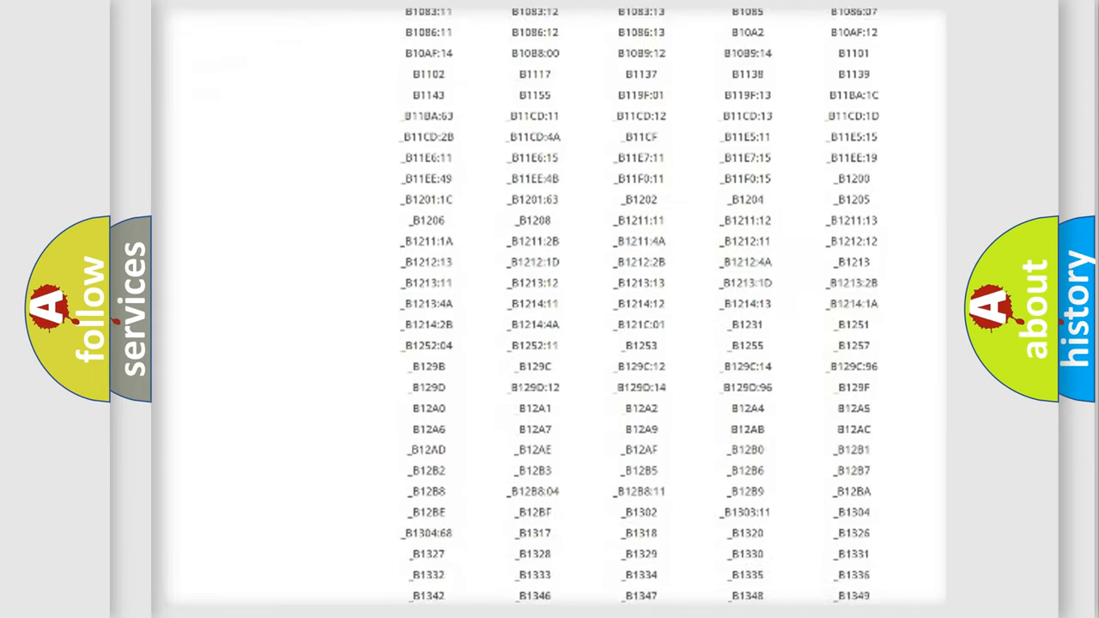
{"action": "scroll", "scroll_direction": "down", "scroll_amount": 3}
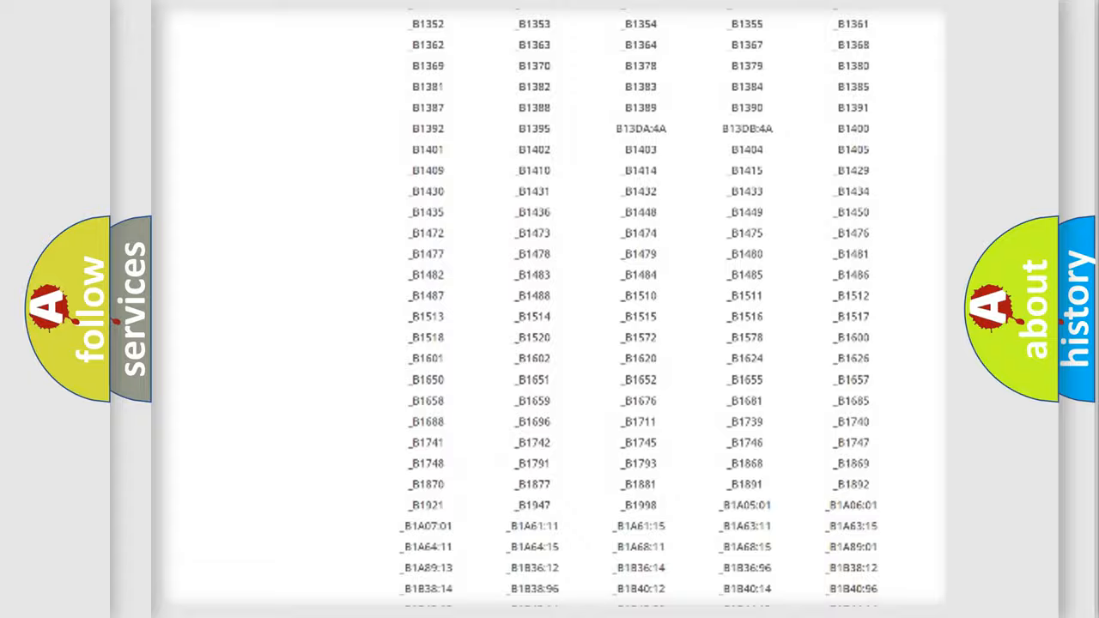